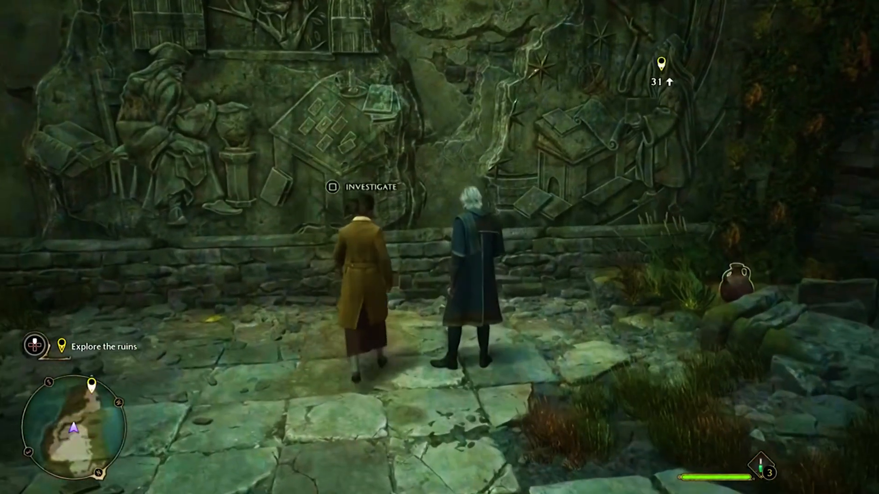
# Dismiss the DirectX Runtime error and run the character through the ruins.
pyautogui.press('w')
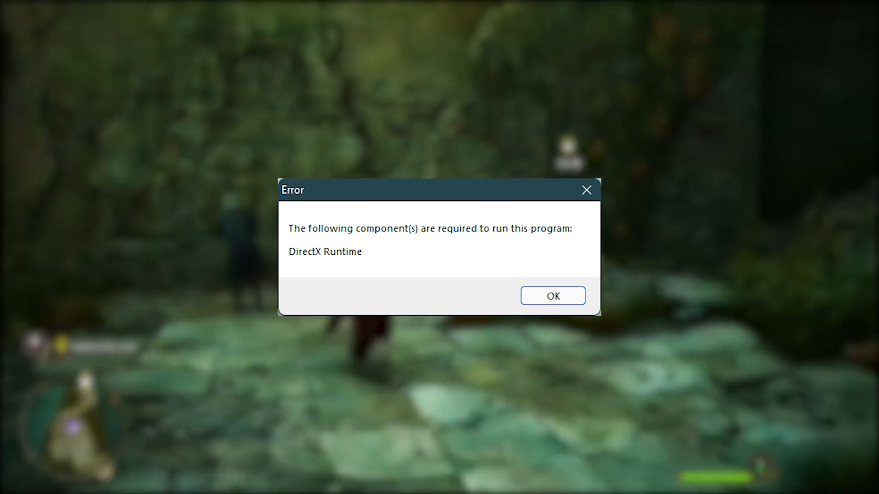
pyautogui.click(551, 295)
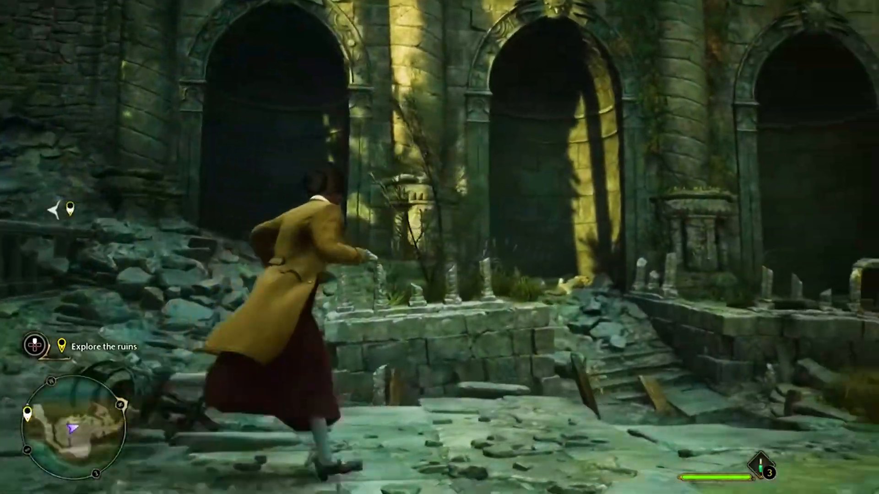
pyautogui.press('w')
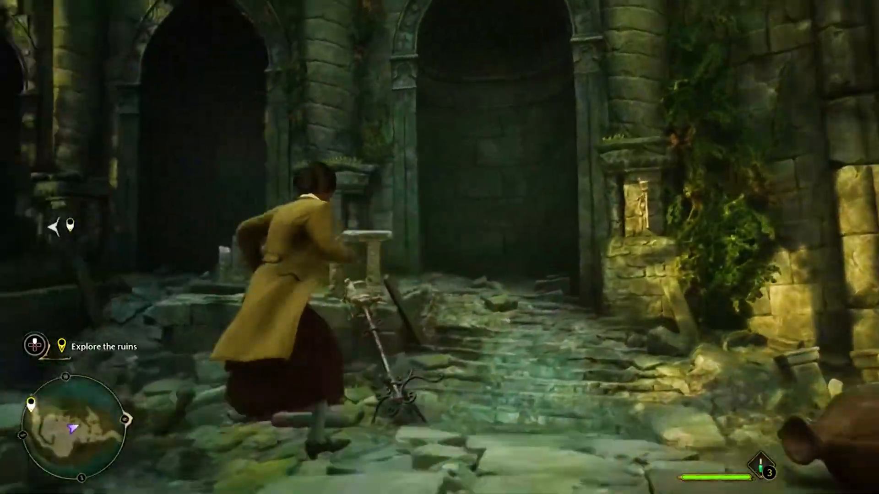
pyautogui.press('w')
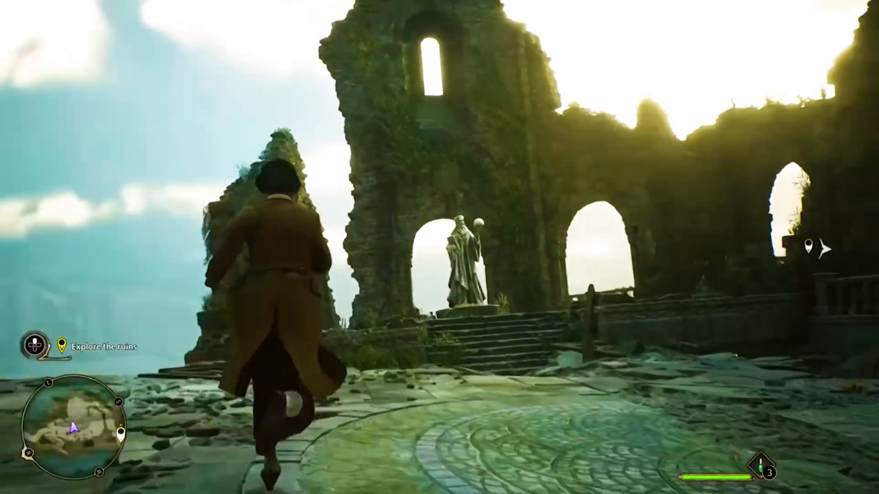
pyautogui.press('w')
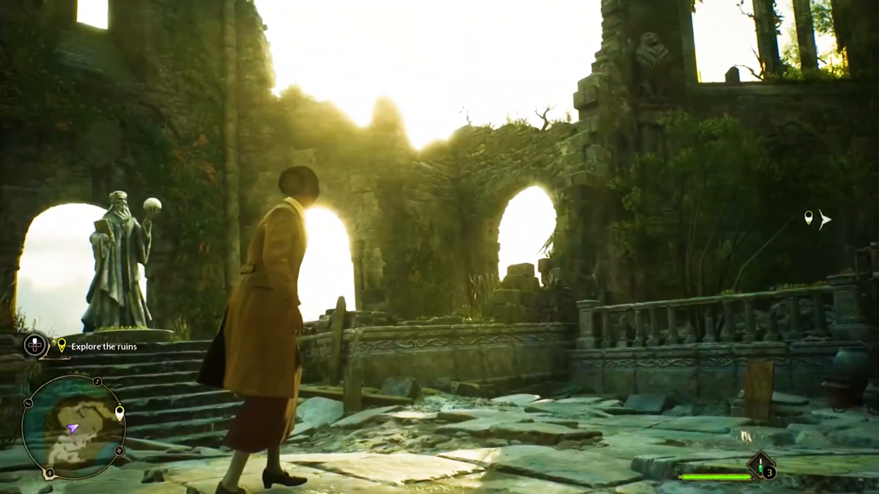
pyautogui.press('w')
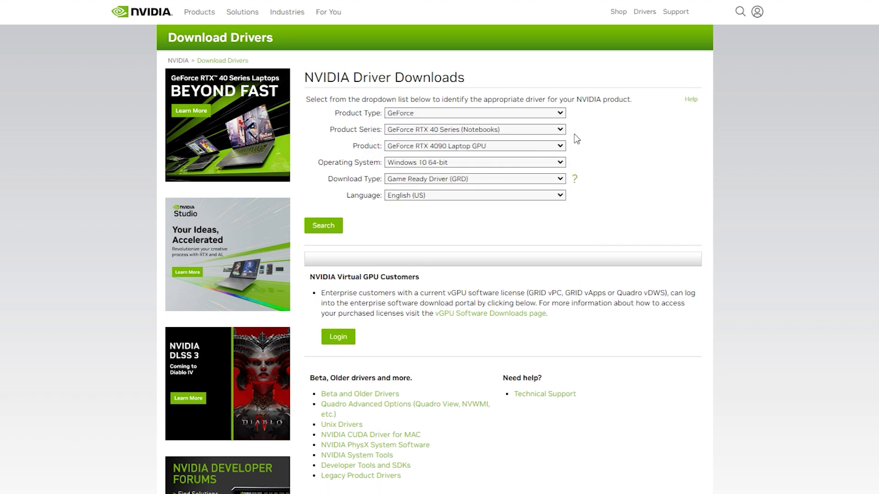
pyautogui.moveTo(629, 158)
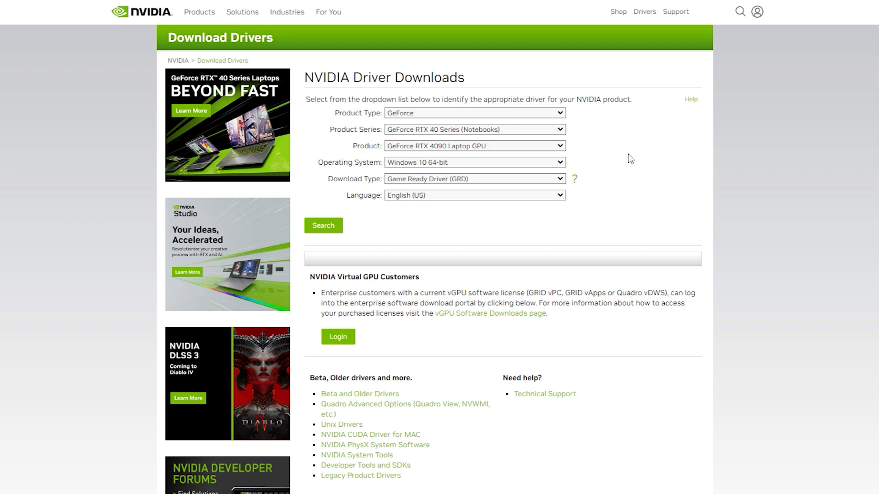
# Target the NVIDIA driver search at GeForce 10 Series, GTX 1050 Ti, Windows 10 64-bit.
pyautogui.click(474, 130)
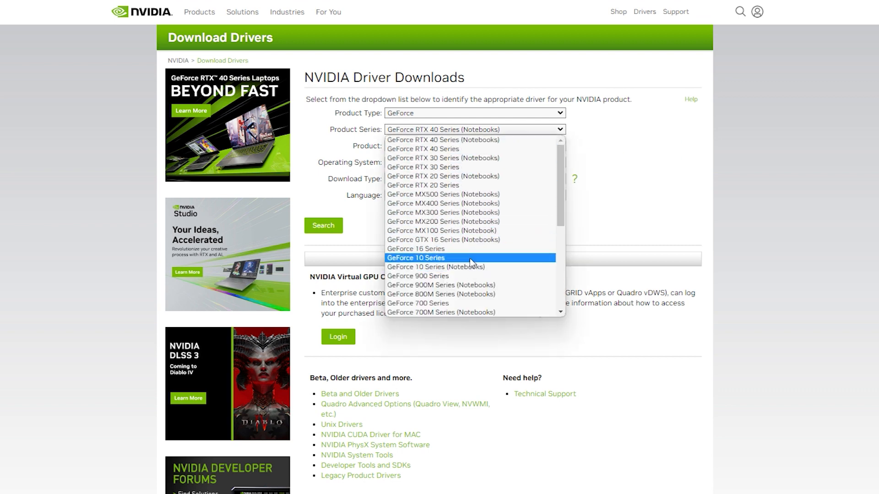
pyautogui.click(416, 259)
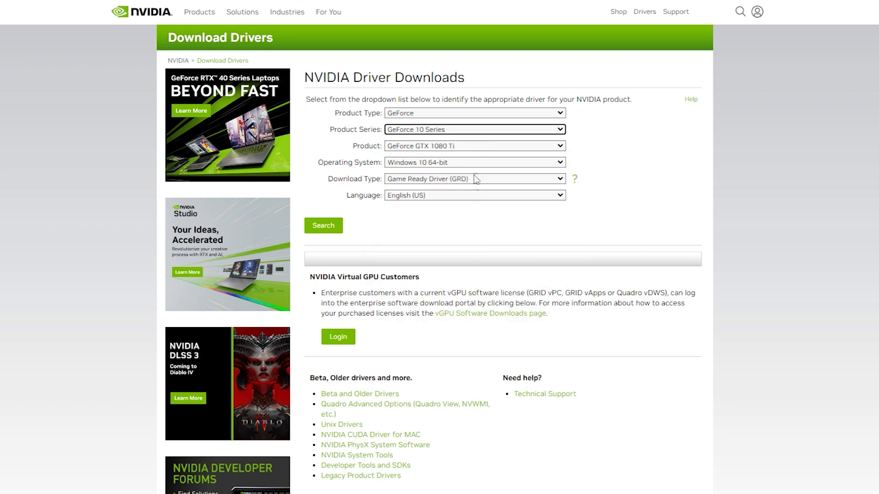
pyautogui.click(474, 145)
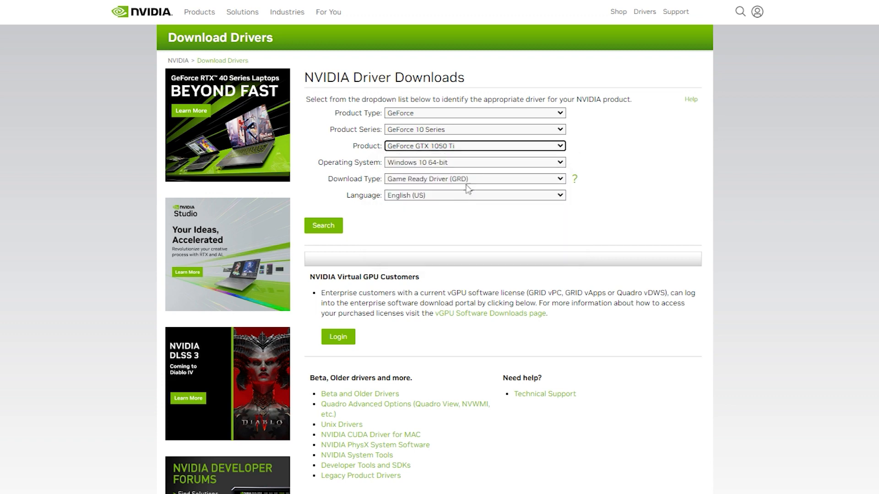
pyautogui.moveTo(492, 225)
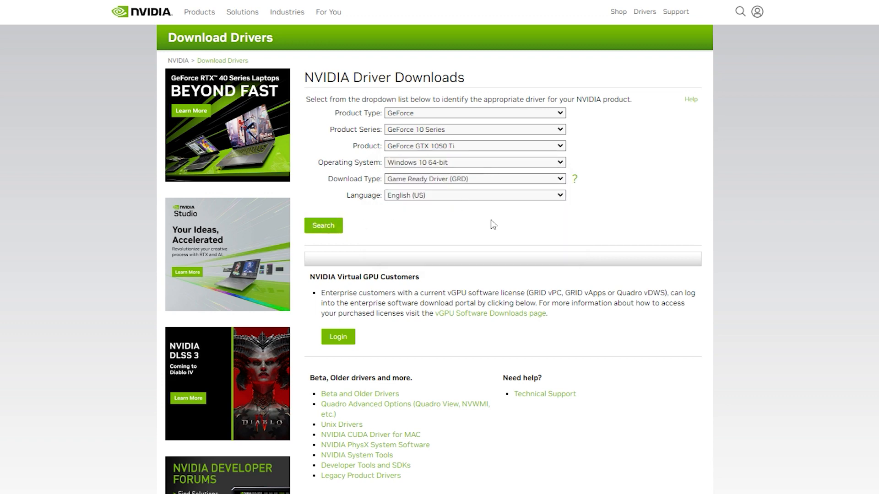
pyautogui.click(322, 225)
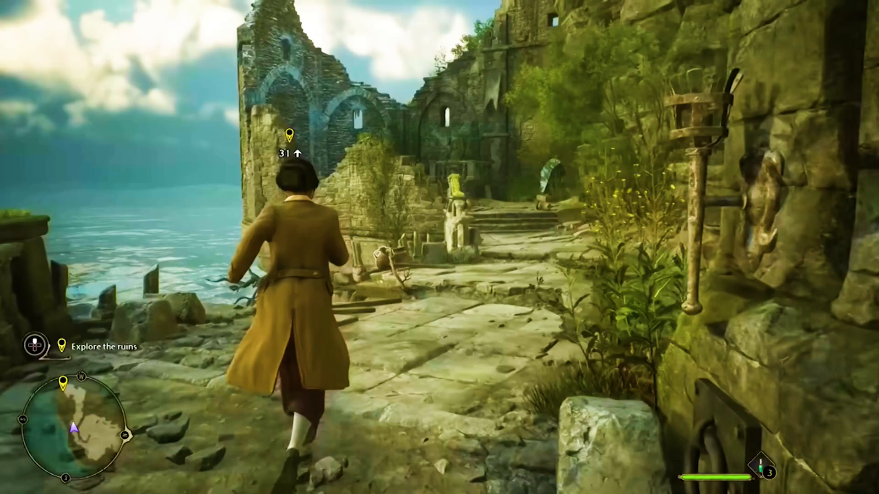
pyautogui.press('w')
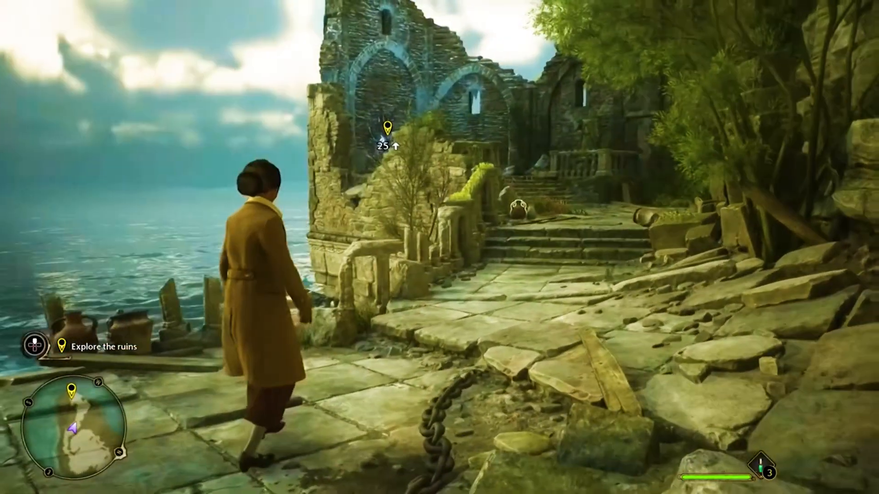
pyautogui.press('w')
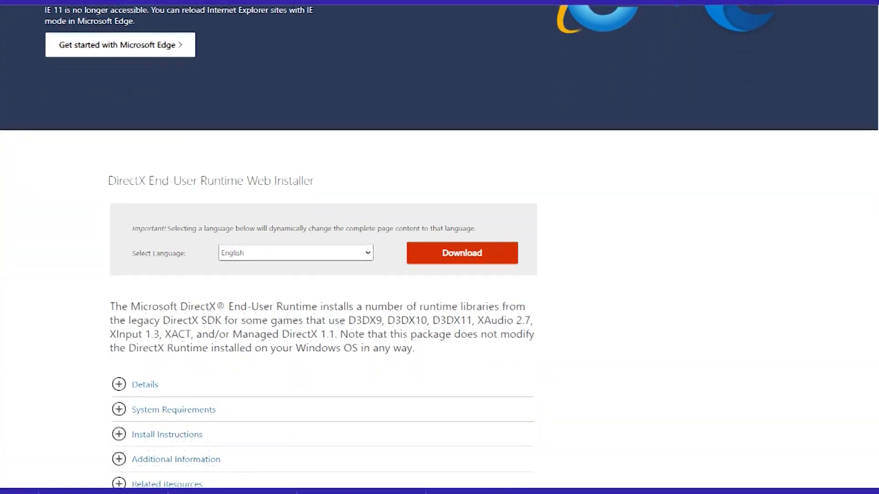
# Download the DirectX End-User Runtime Web Installer and browse its thank-you page.
pyautogui.scroll(-3)
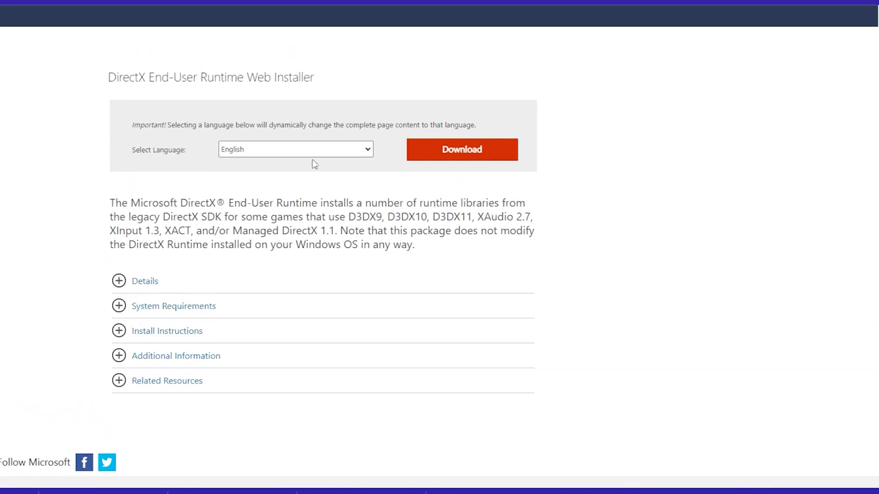
pyautogui.moveTo(335, 221)
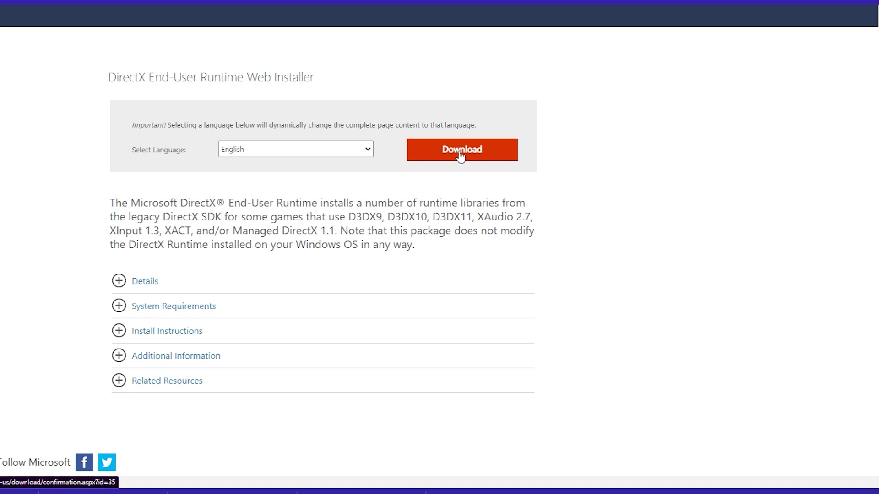
pyautogui.click(461, 149)
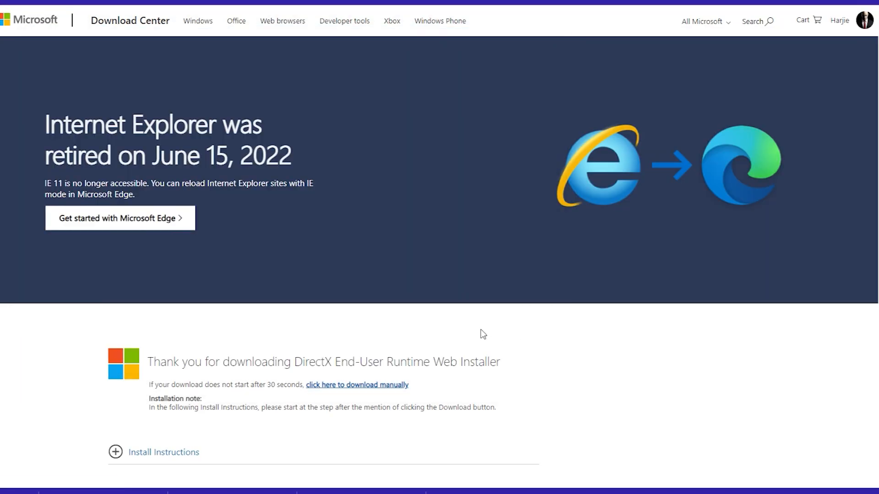
pyautogui.scroll(-3)
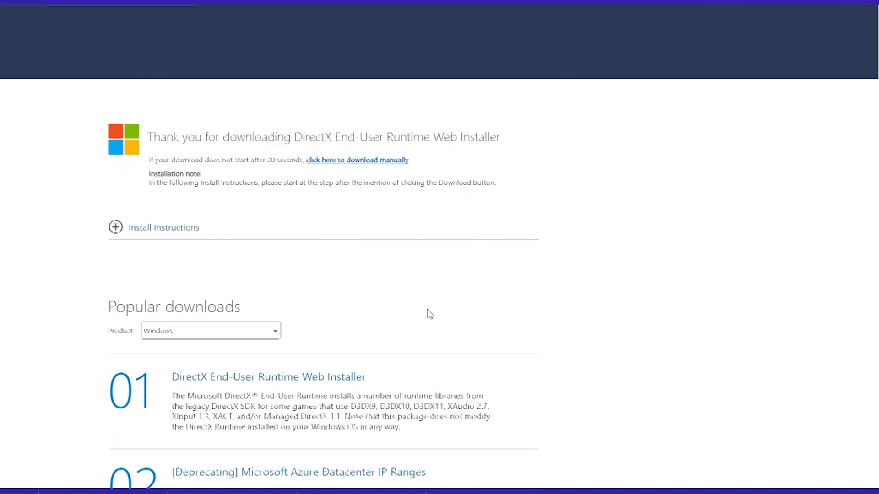
pyautogui.scroll(3)
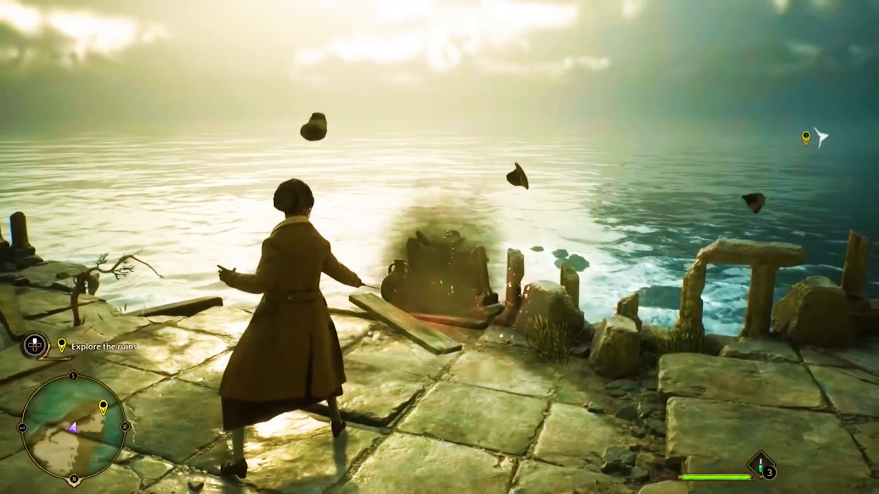
pyautogui.press('w')
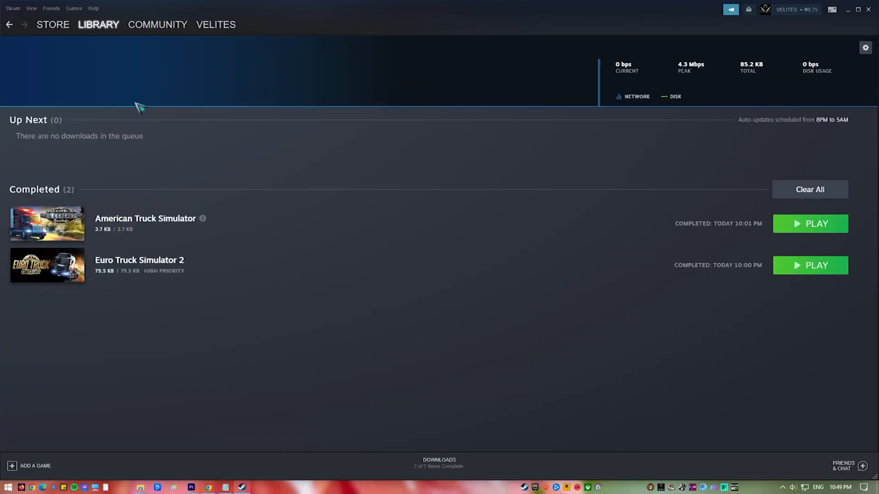
# Verify Euro Truck Simulator 2's game files through its Steam Properties, Local Files section.
pyautogui.click(98, 24)
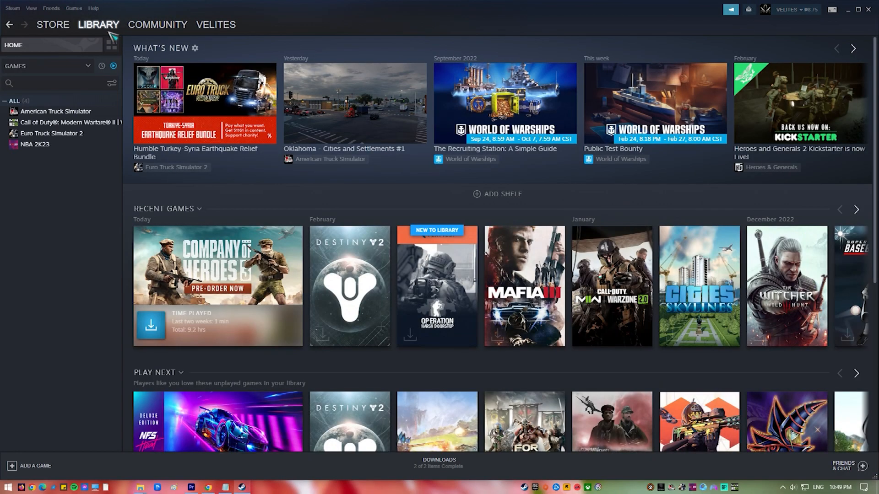
pyautogui.click(52, 133)
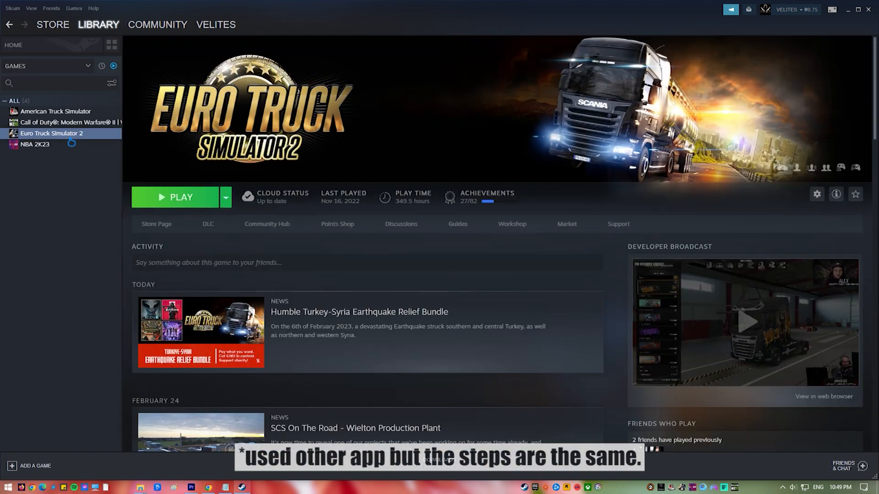
pyautogui.click(816, 195)
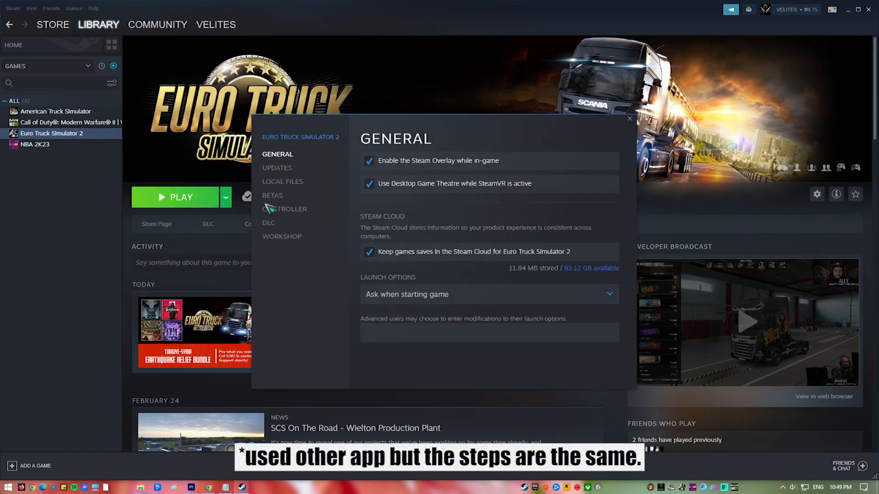
pyautogui.click(283, 181)
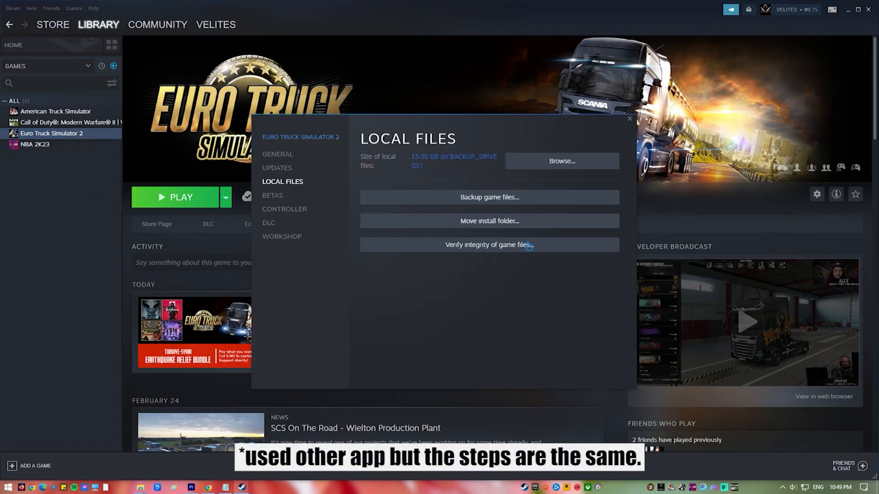
pyautogui.click(489, 245)
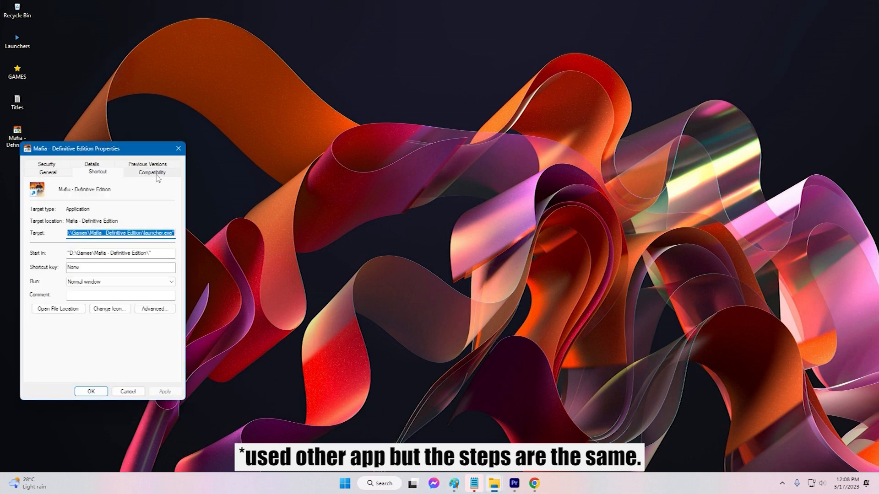
# Run the Mafia - Definitive Edition shortcut in Windows 7 compatibility mode.
pyautogui.click(152, 173)
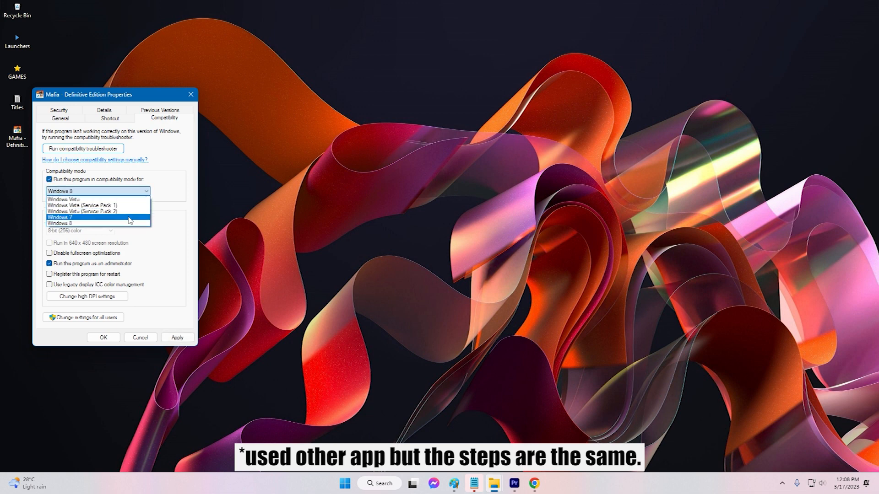
pyautogui.click(60, 218)
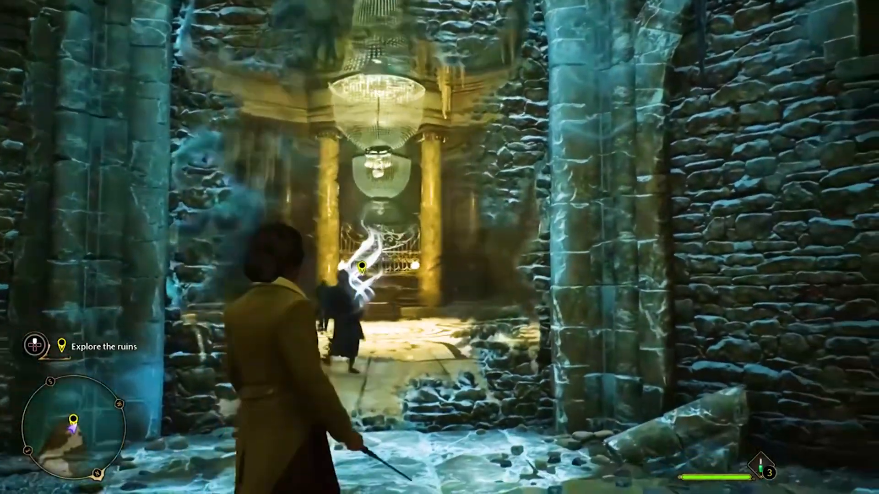
pyautogui.press('w')
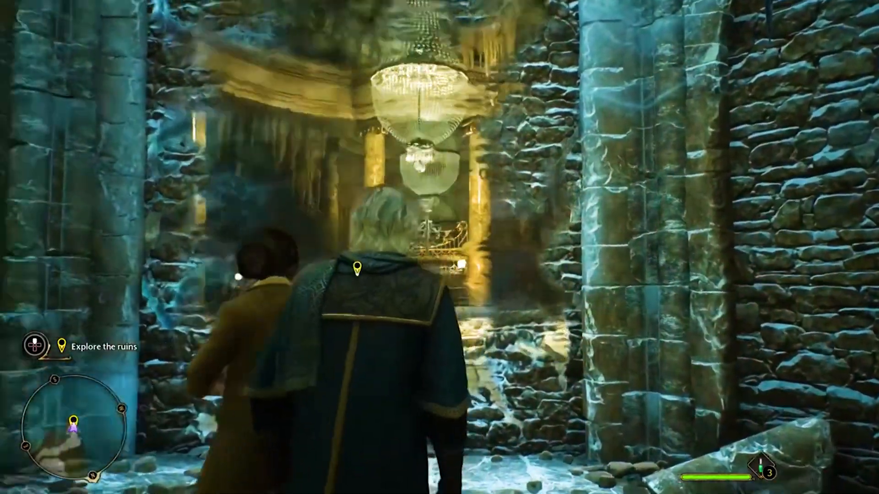